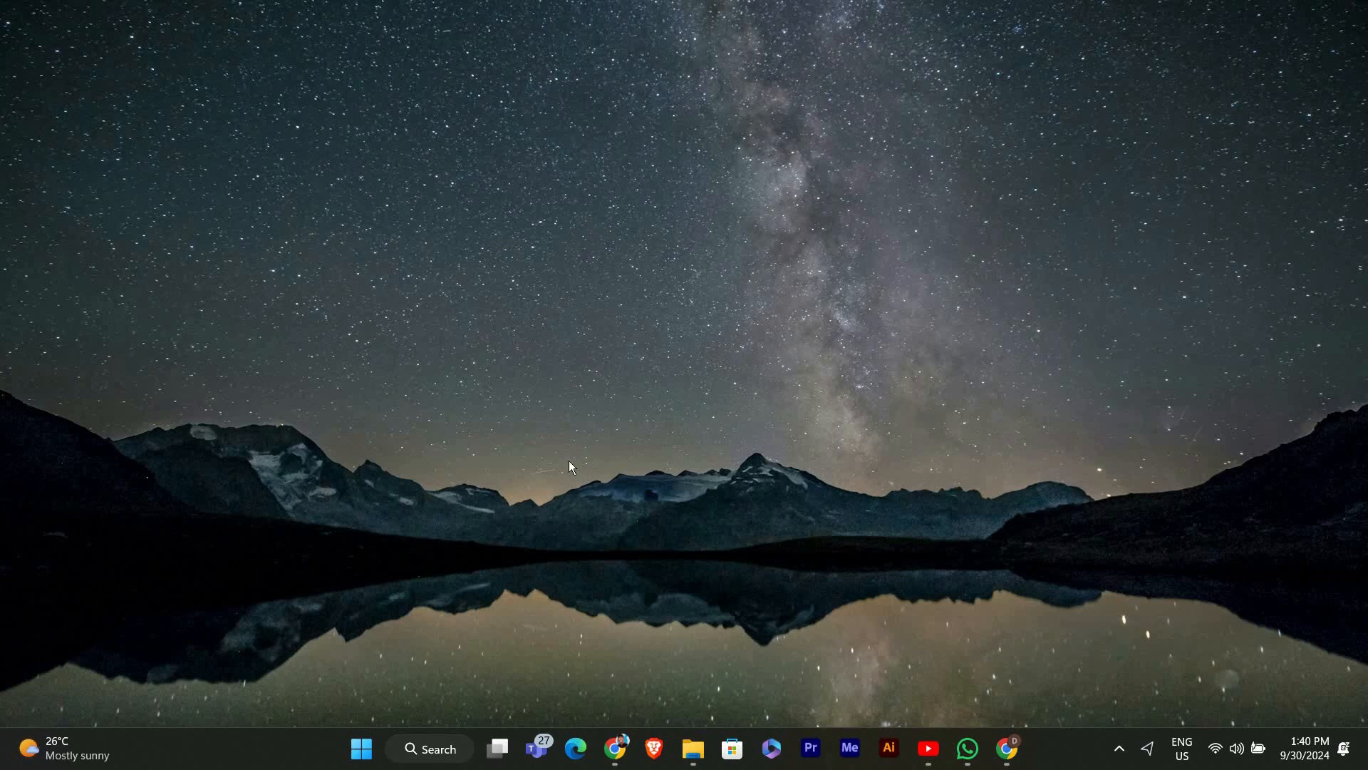
mouse_move(541, 480)
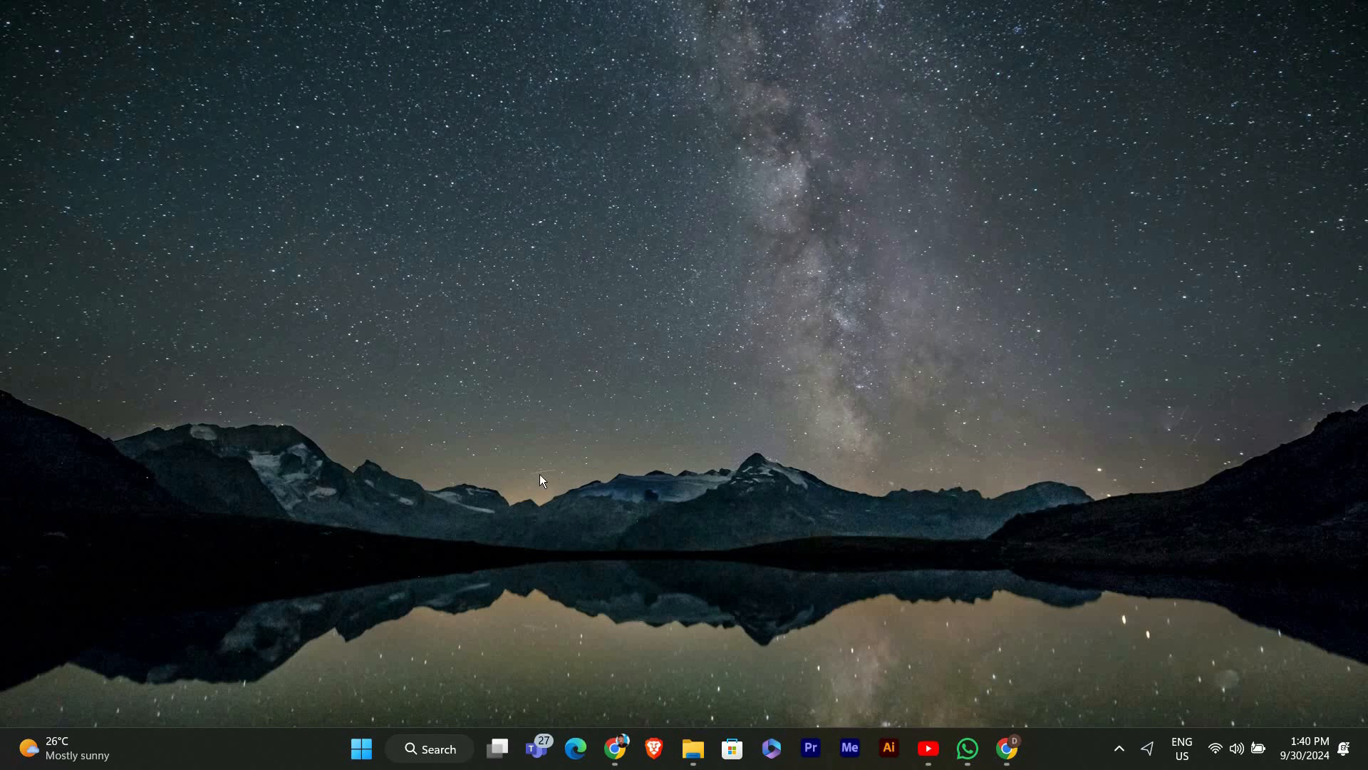
mouse_move(928, 404)
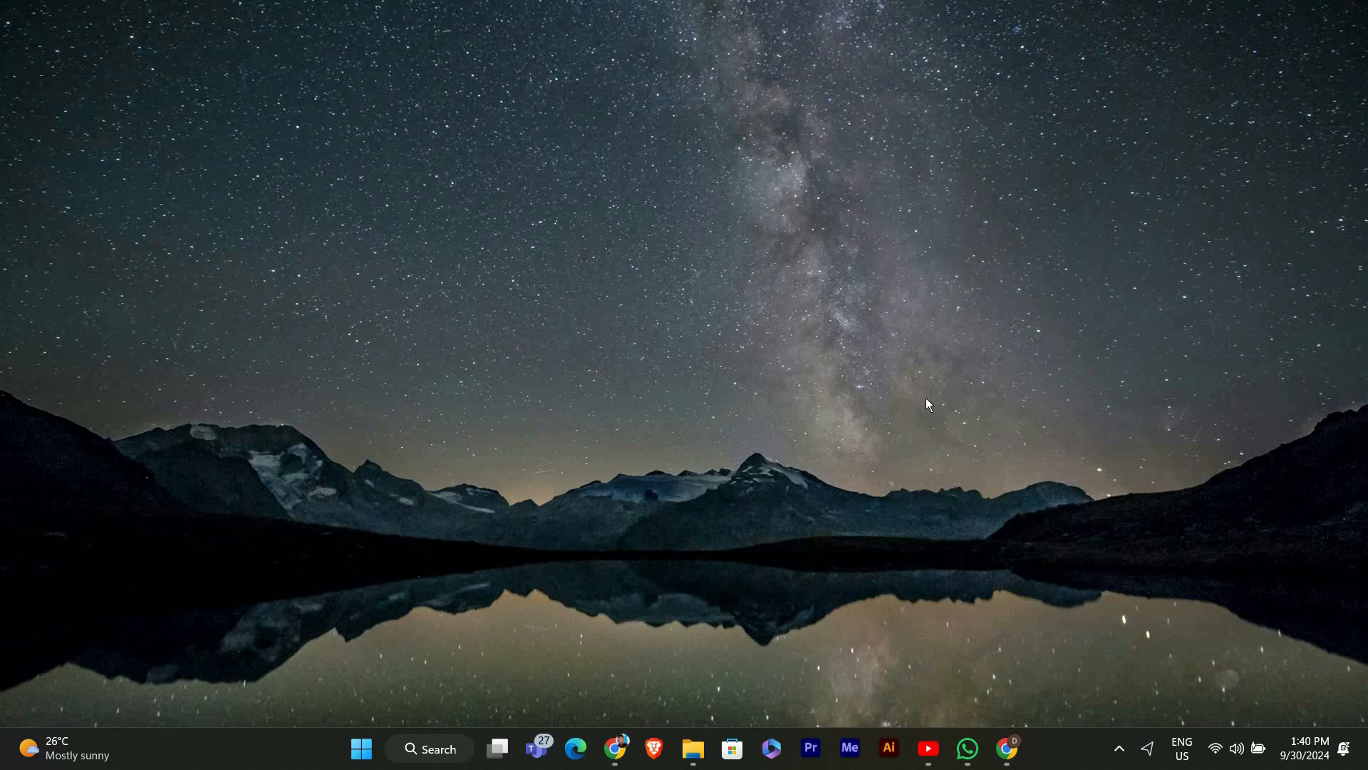
mouse_move(1088, 458)
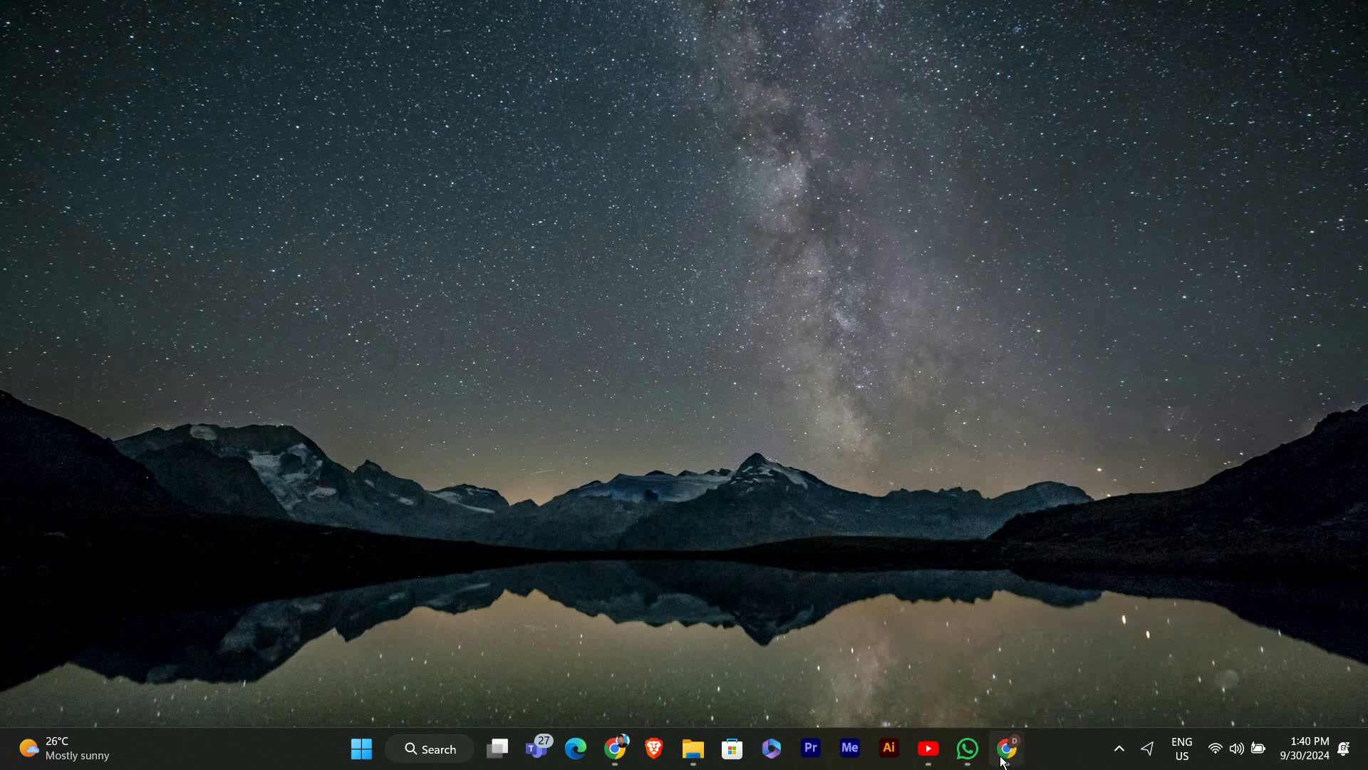
Launch Chrome from the taskbar onto a New Tab page.
click(1006, 748)
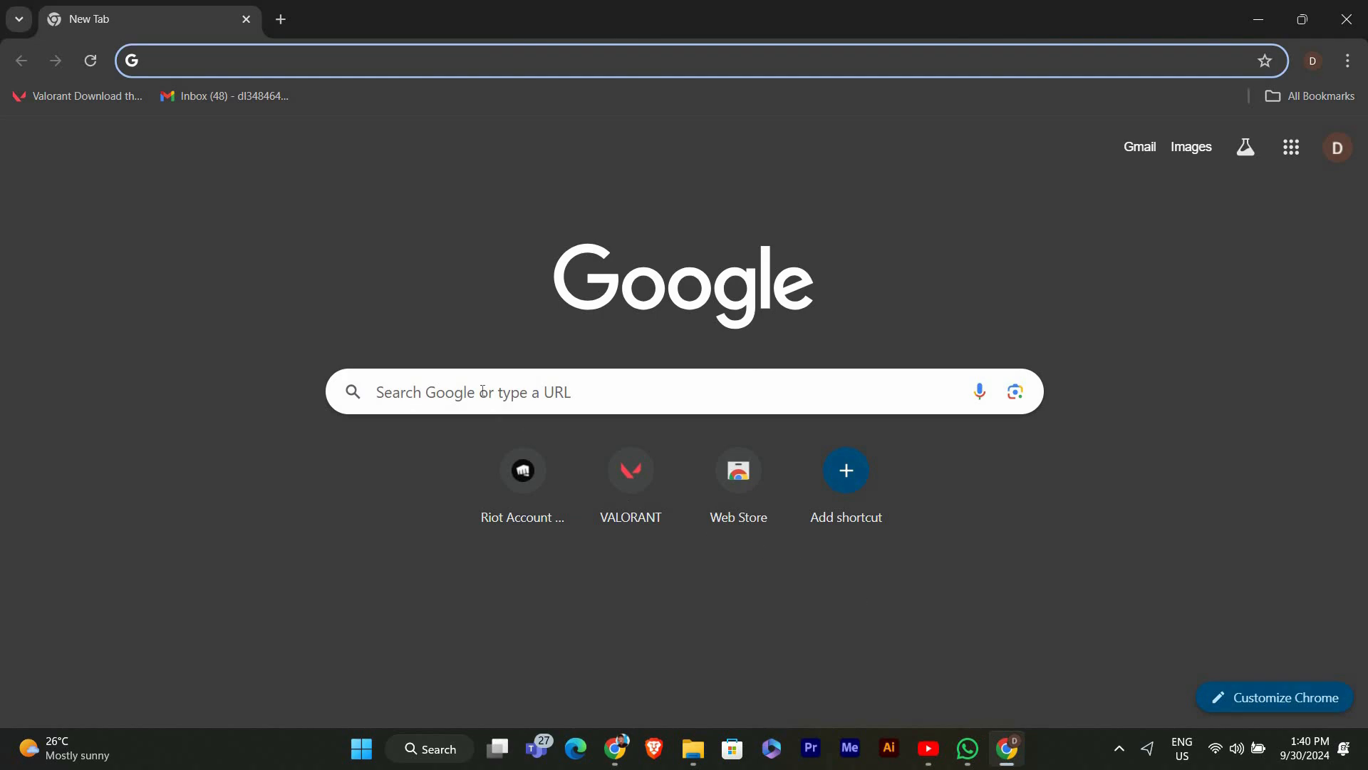
mouse_move(302, 279)
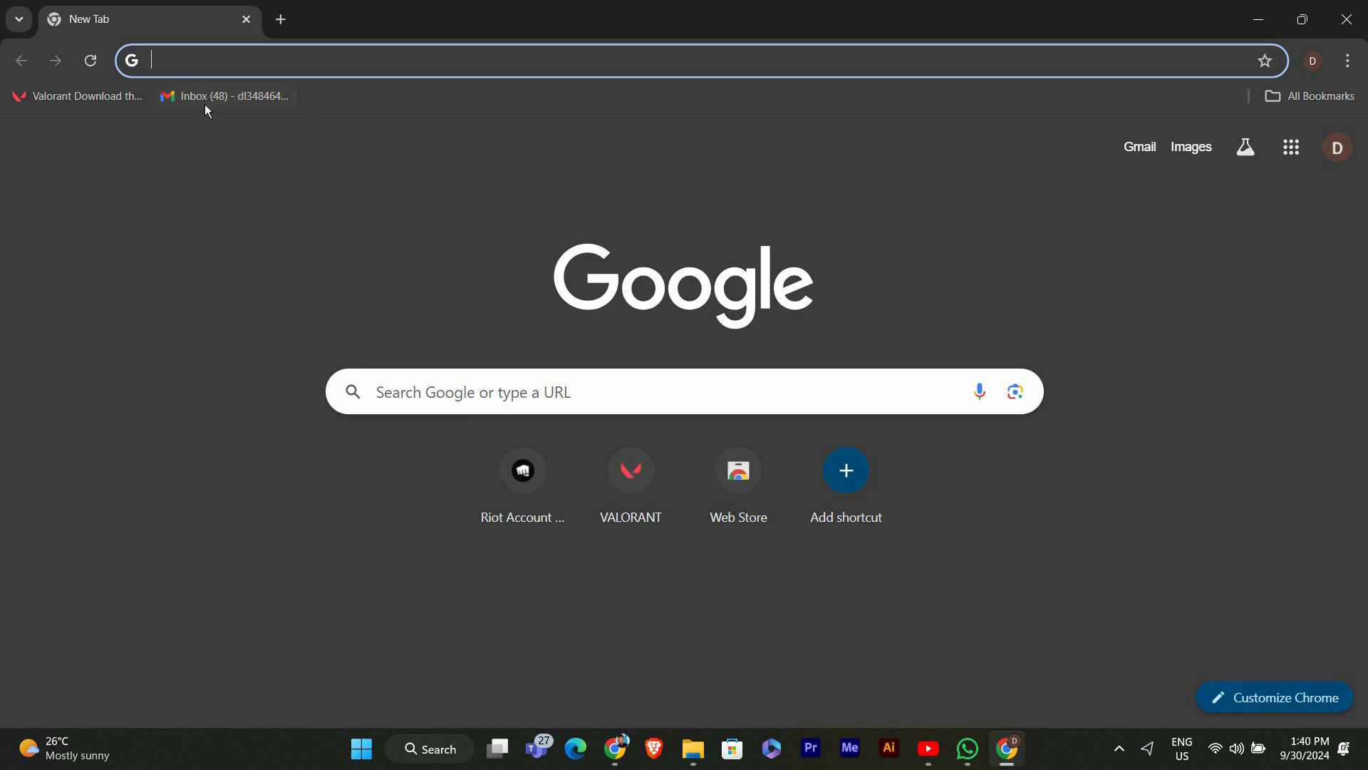
mouse_move(149, 210)
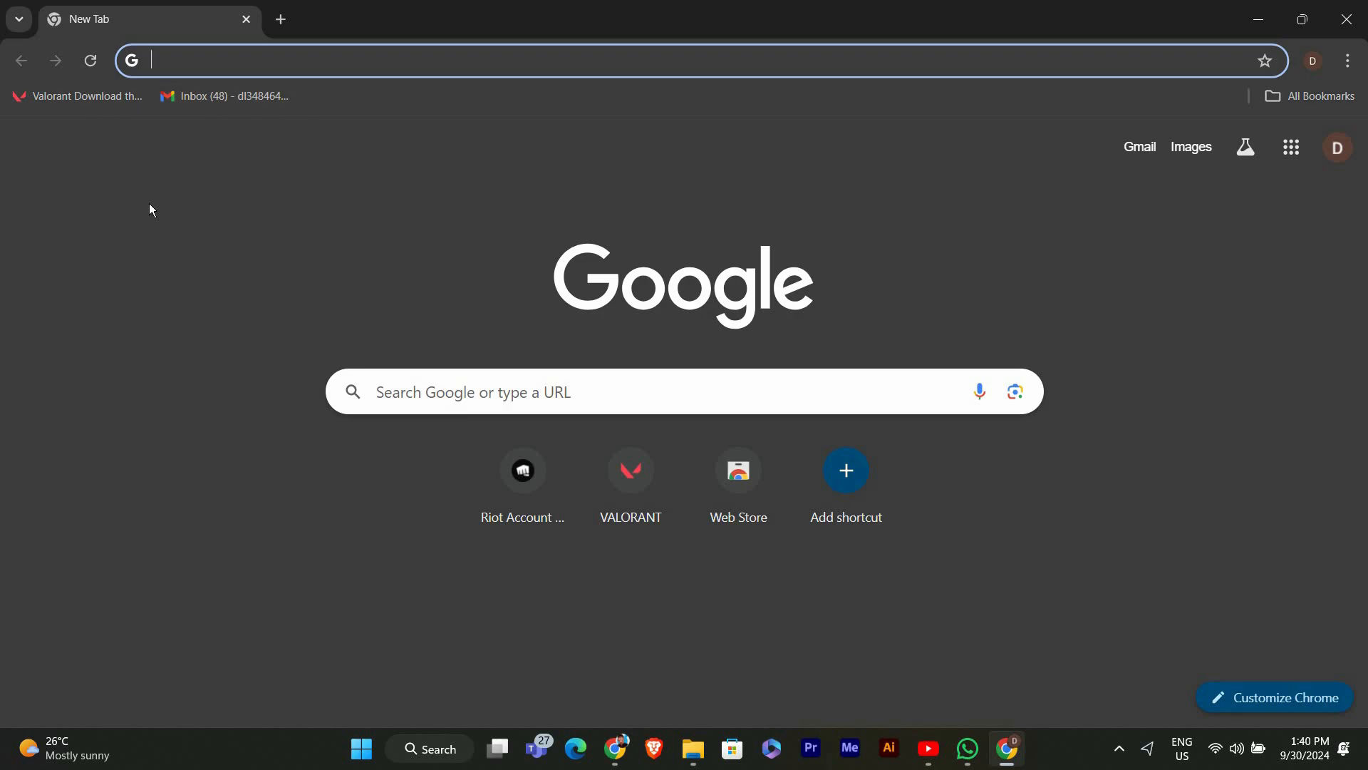
mouse_move(716, 142)
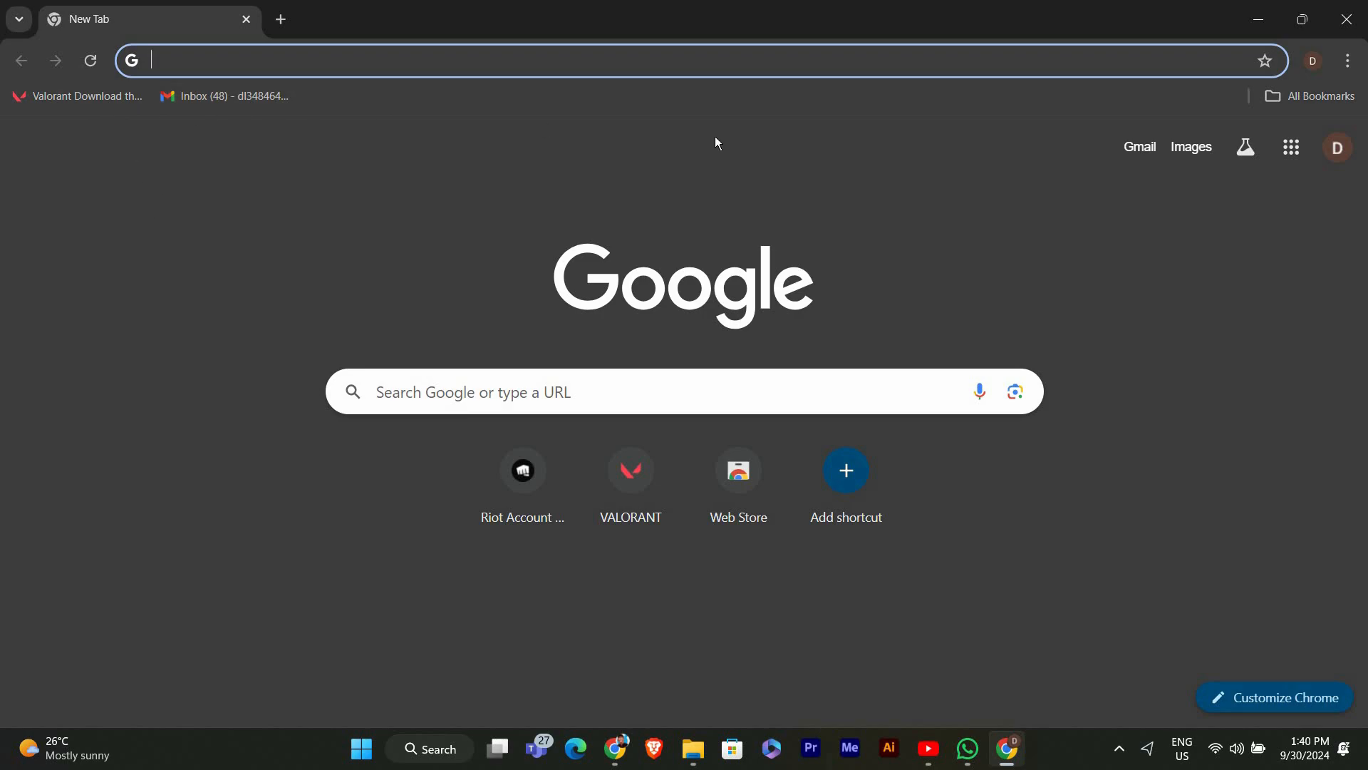
click(1346, 60)
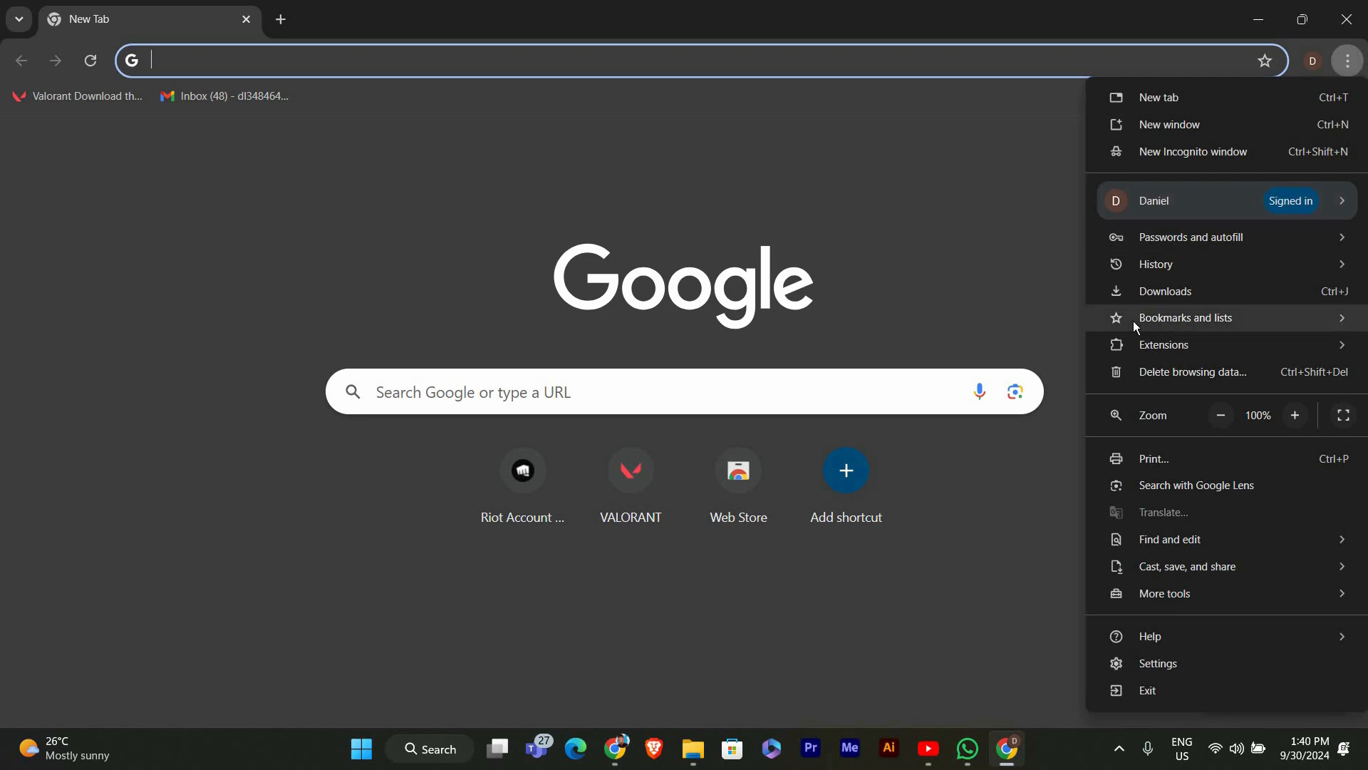
click(1155, 263)
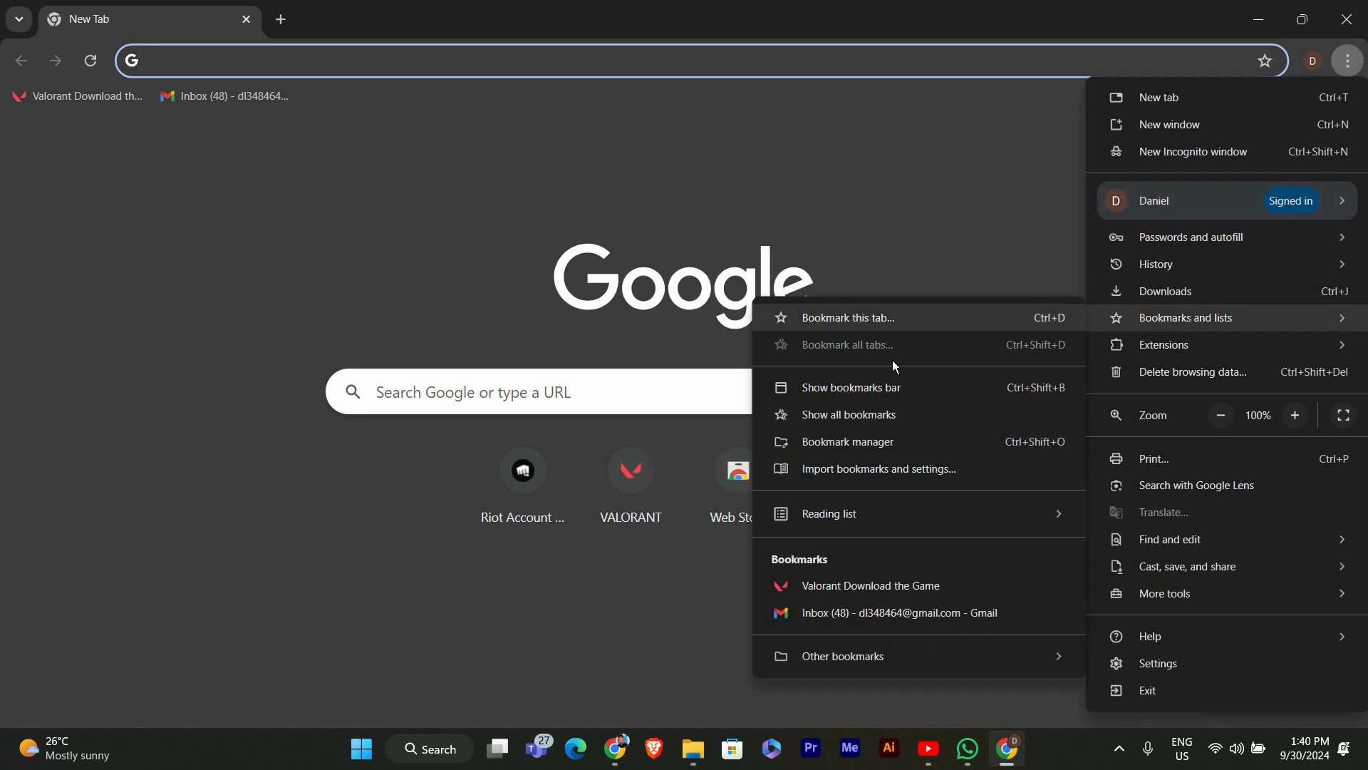
mouse_move(914, 386)
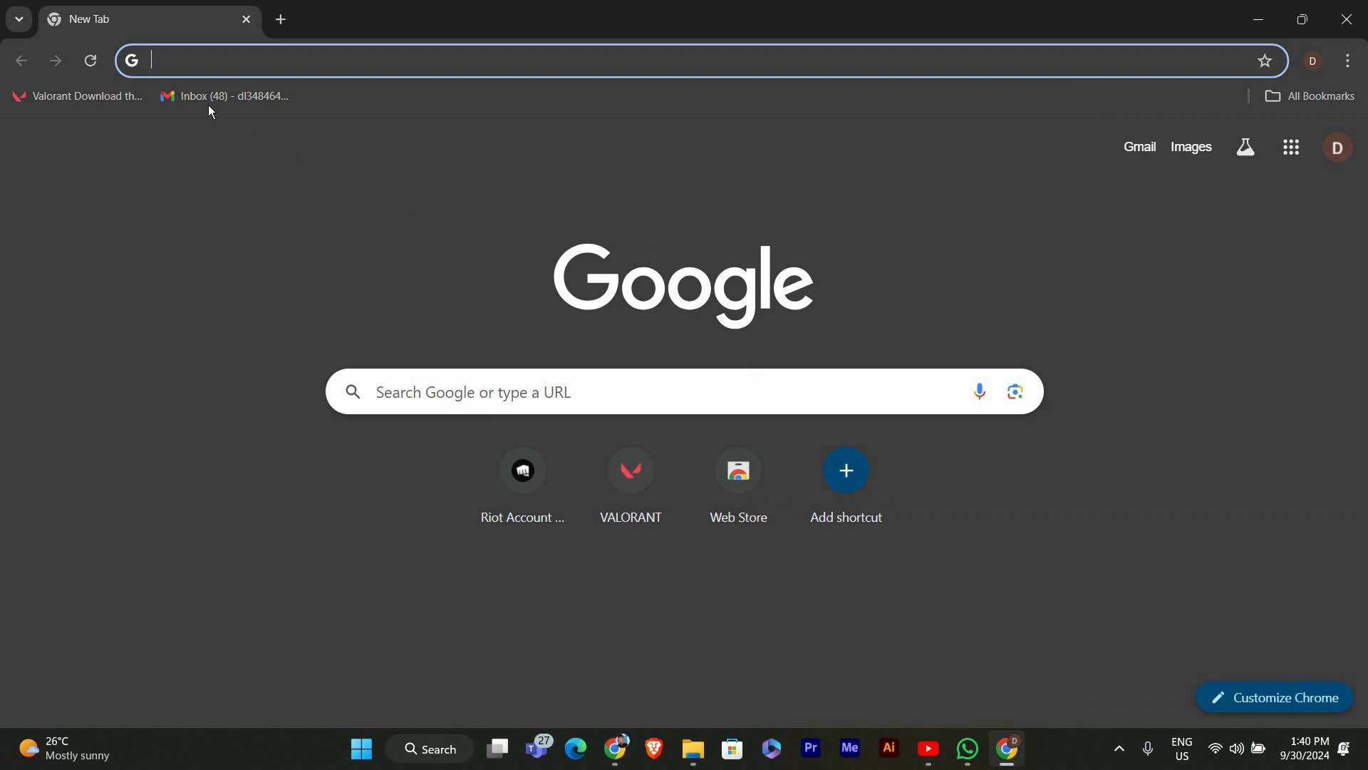
mouse_move(1297, 111)
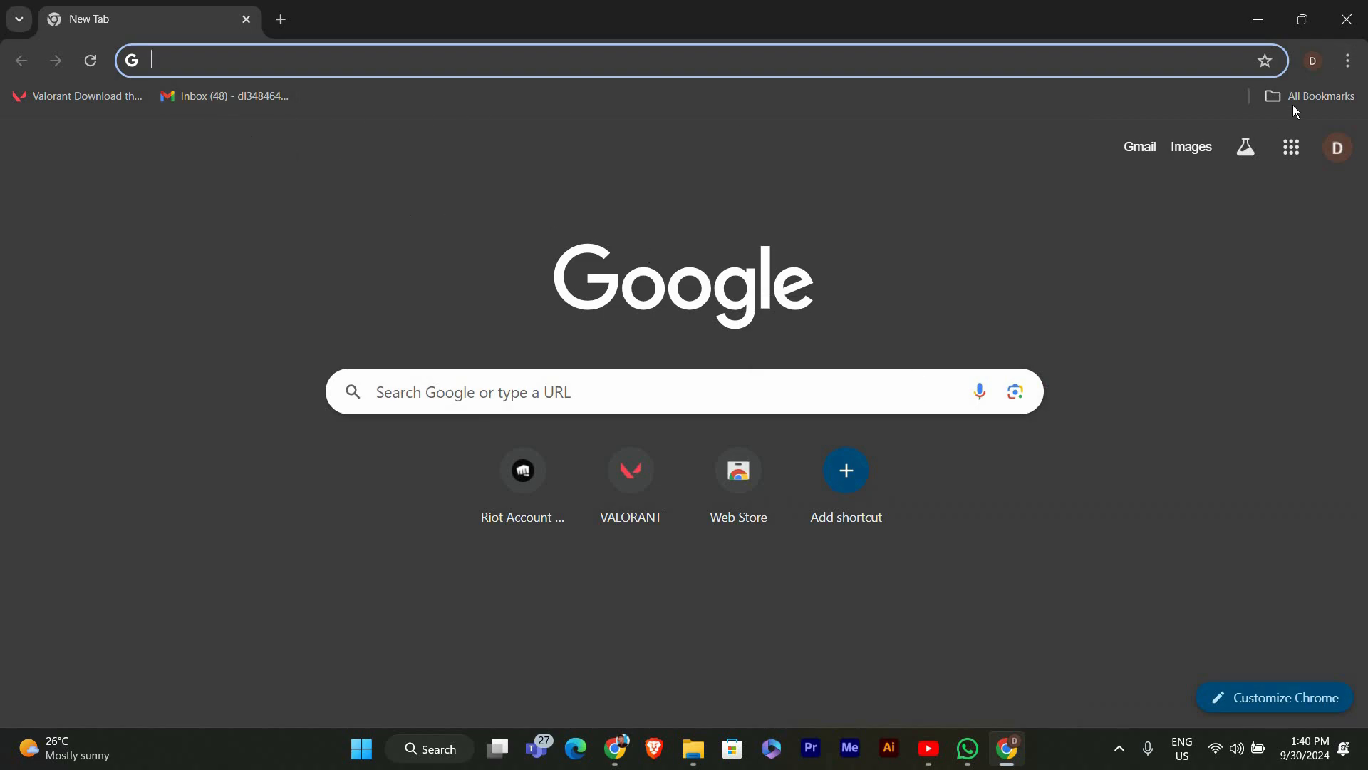
mouse_move(1318, 96)
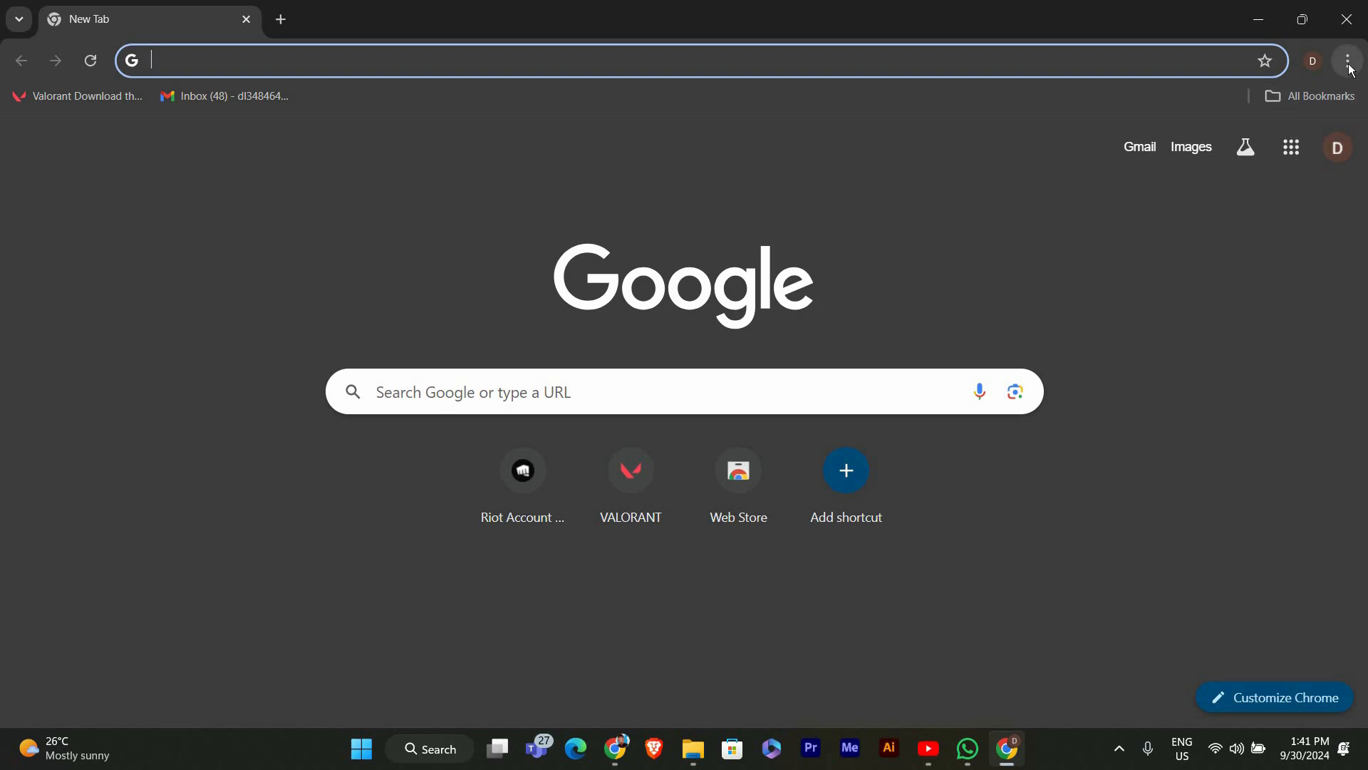
mouse_move(1346, 59)
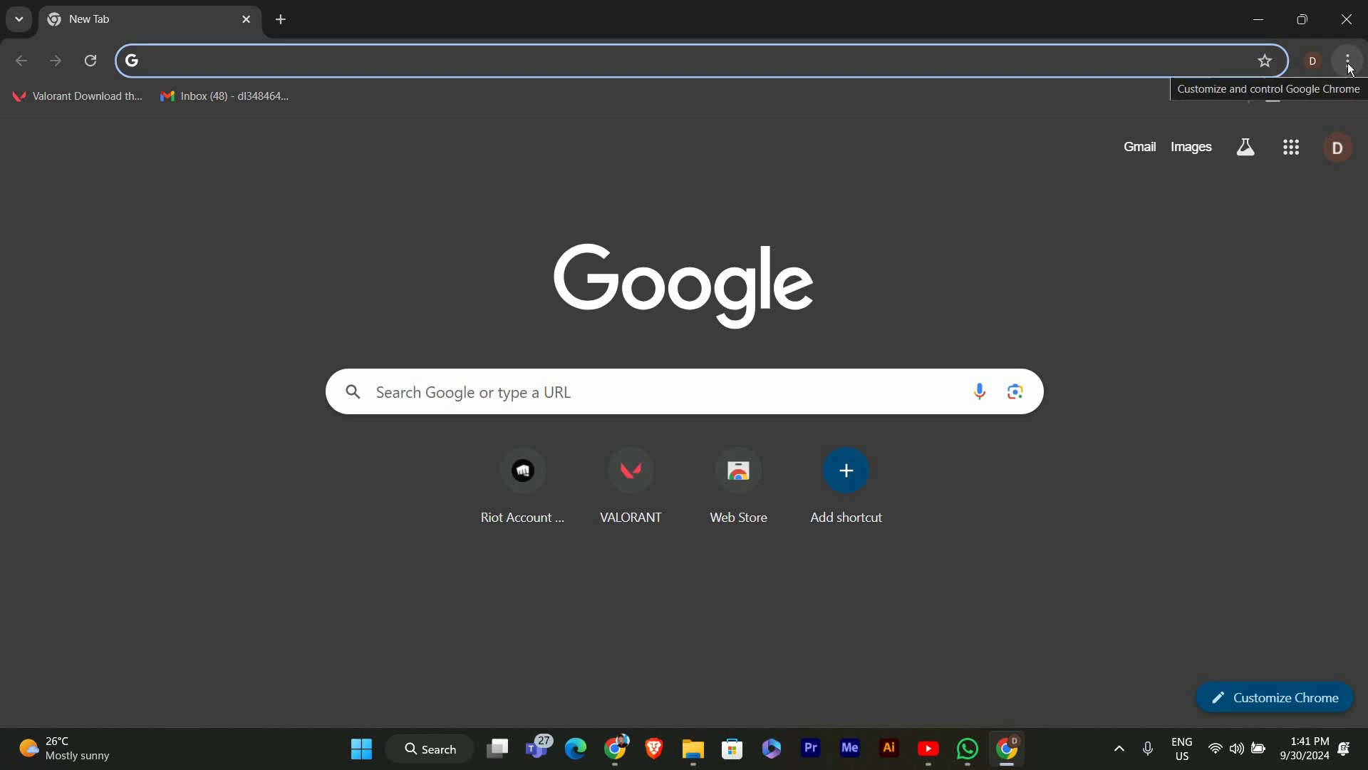
click(1346, 60)
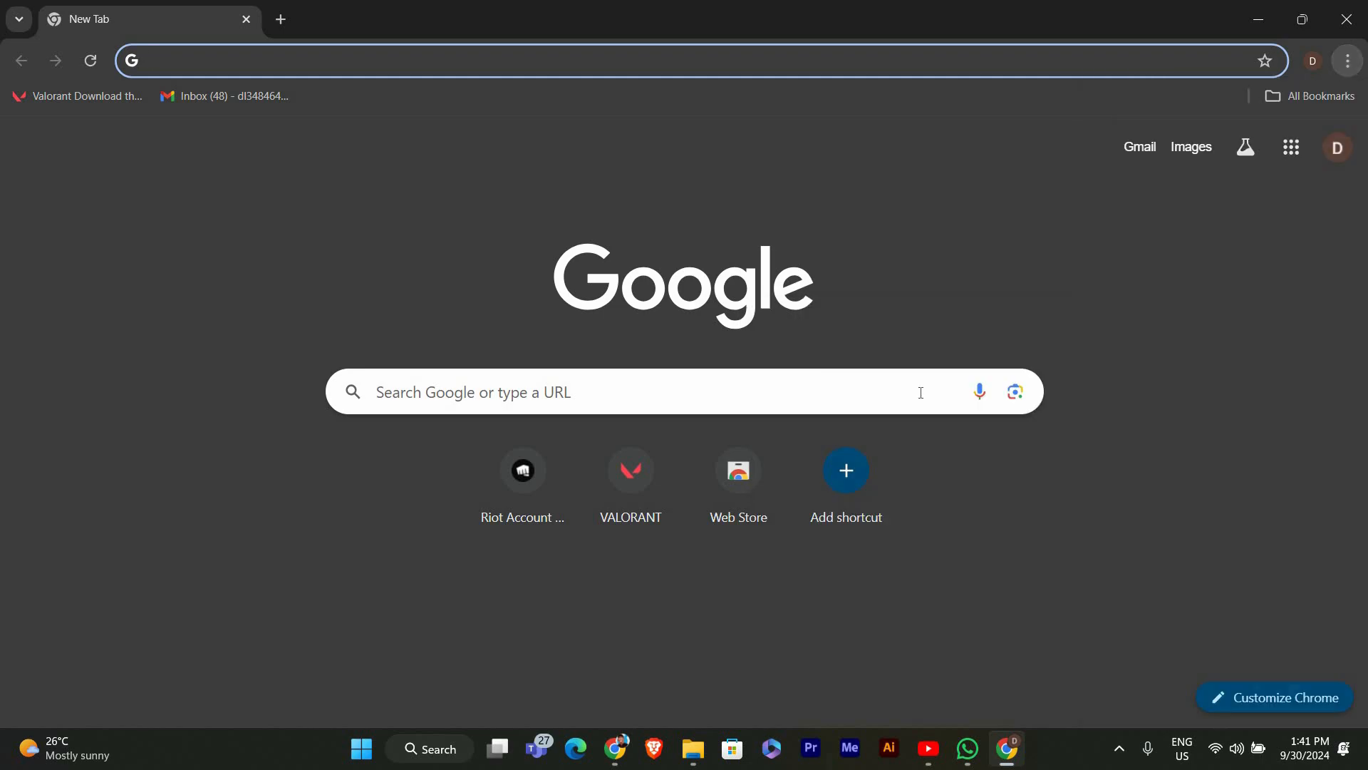
mouse_move(1247, 147)
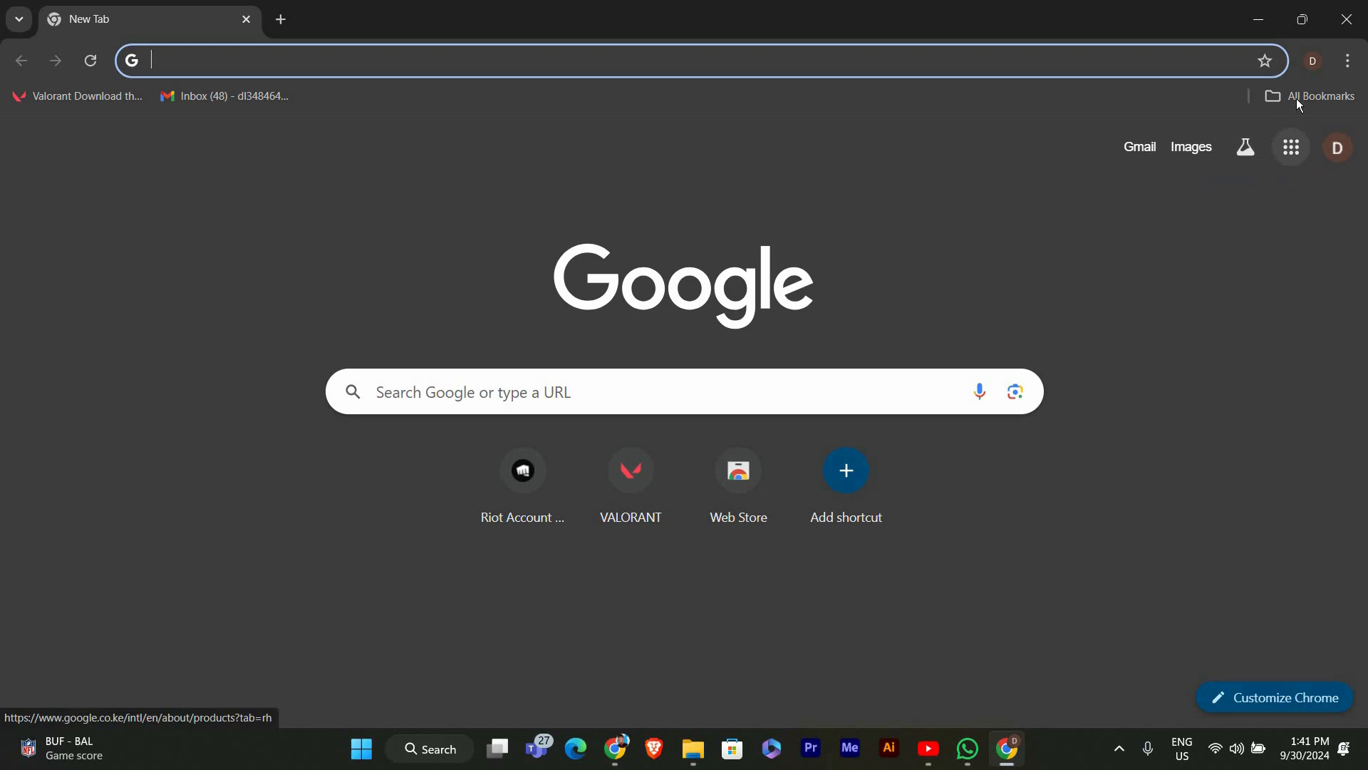
mouse_move(1313, 97)
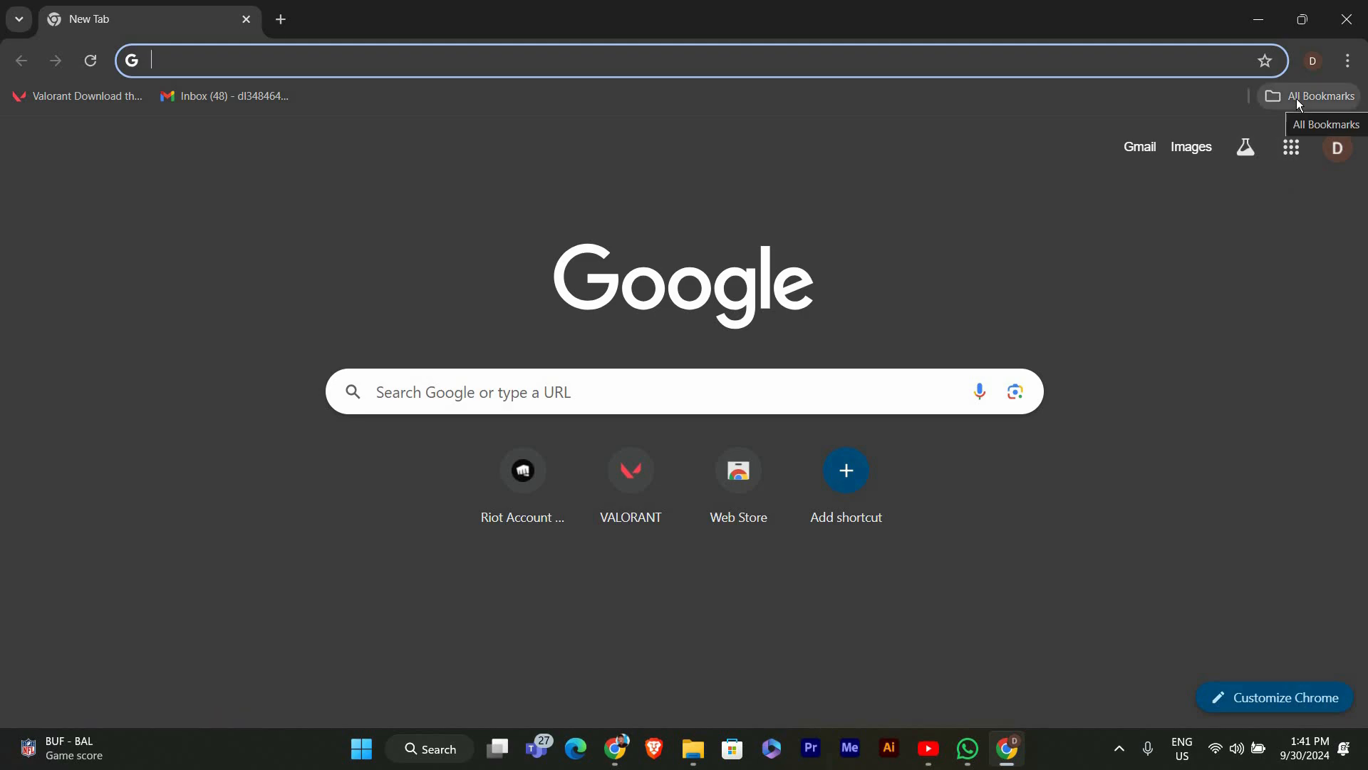
mouse_move(1299, 101)
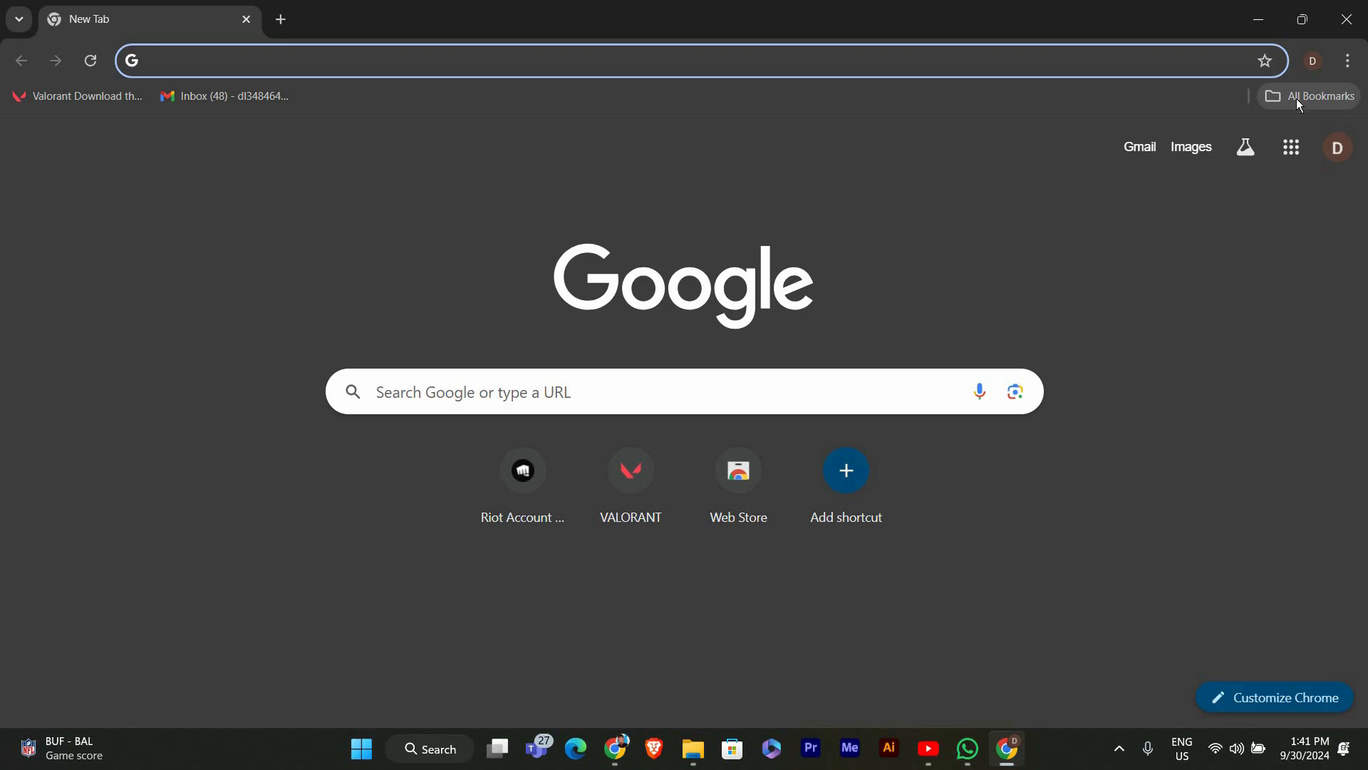
mouse_move(1346, 60)
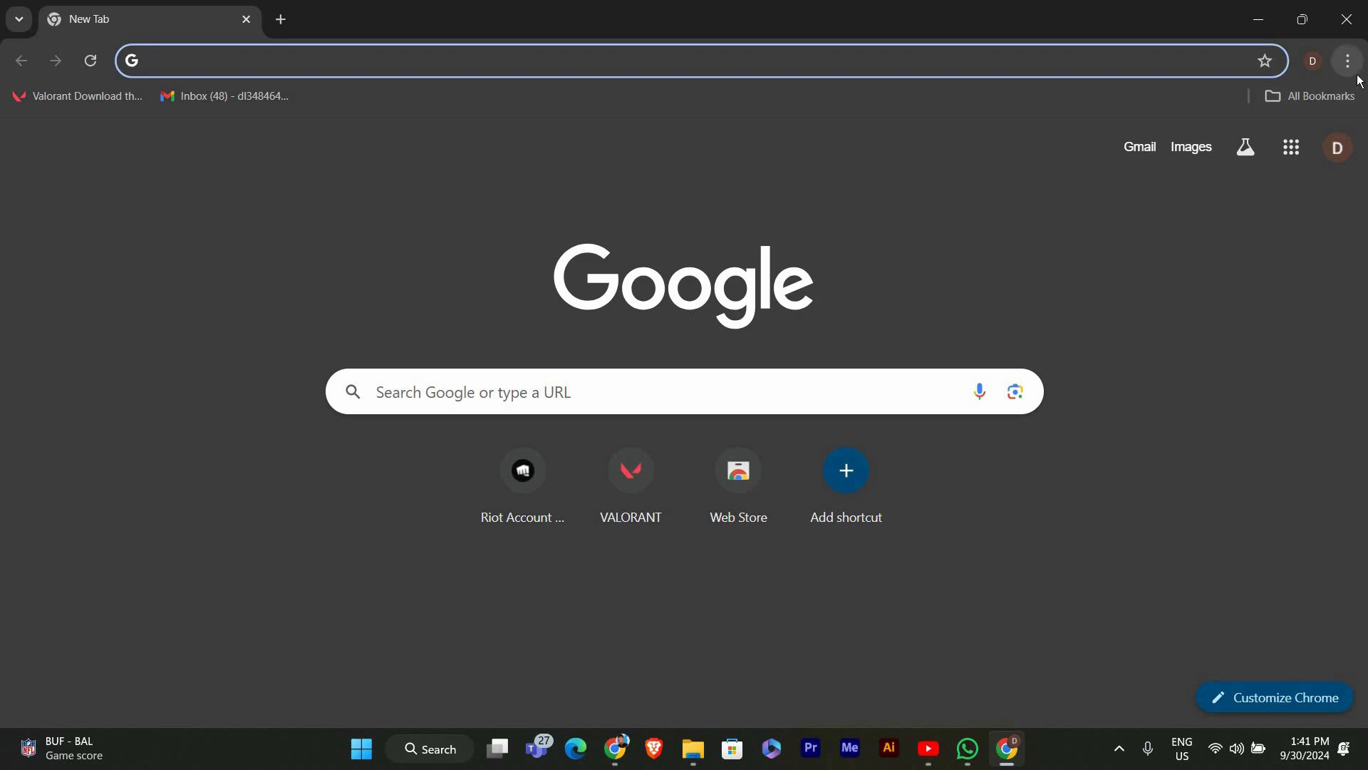
mouse_move(1346, 59)
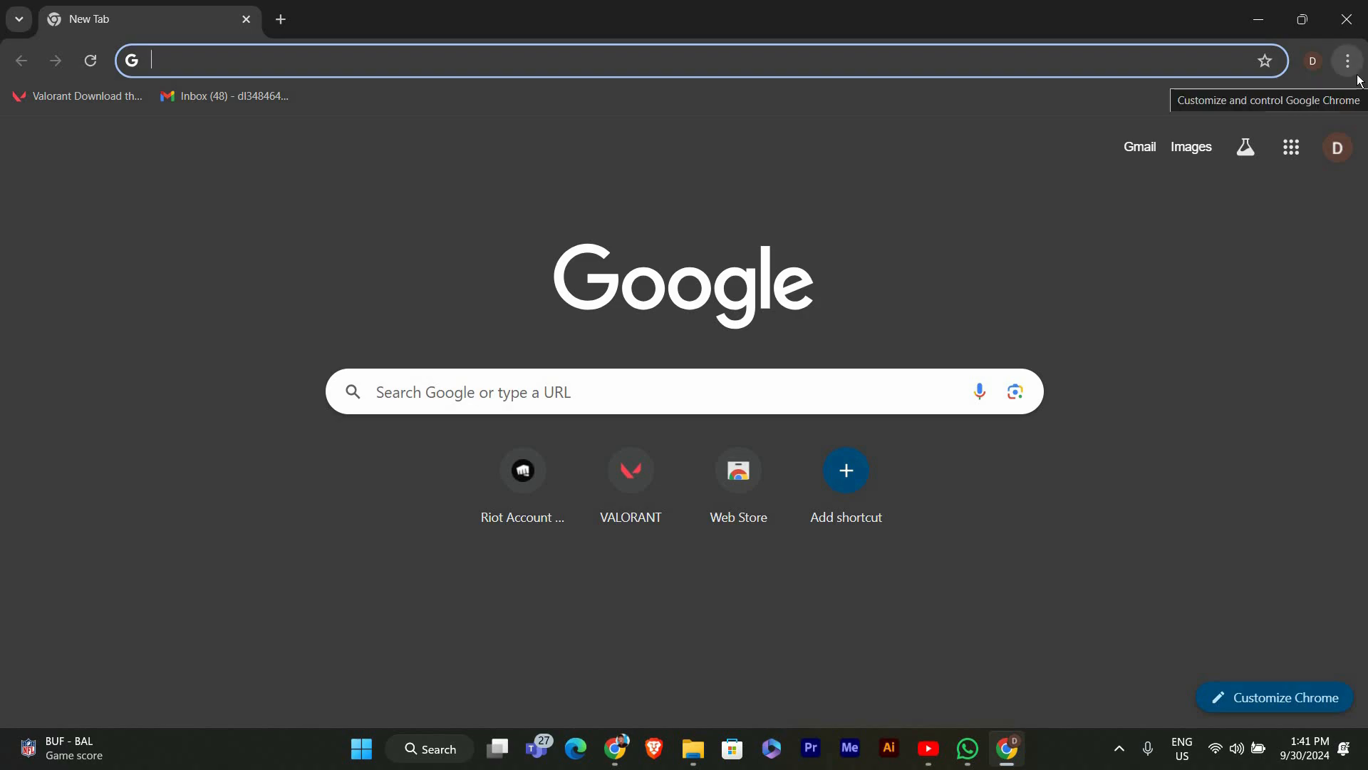
mouse_move(226, 96)
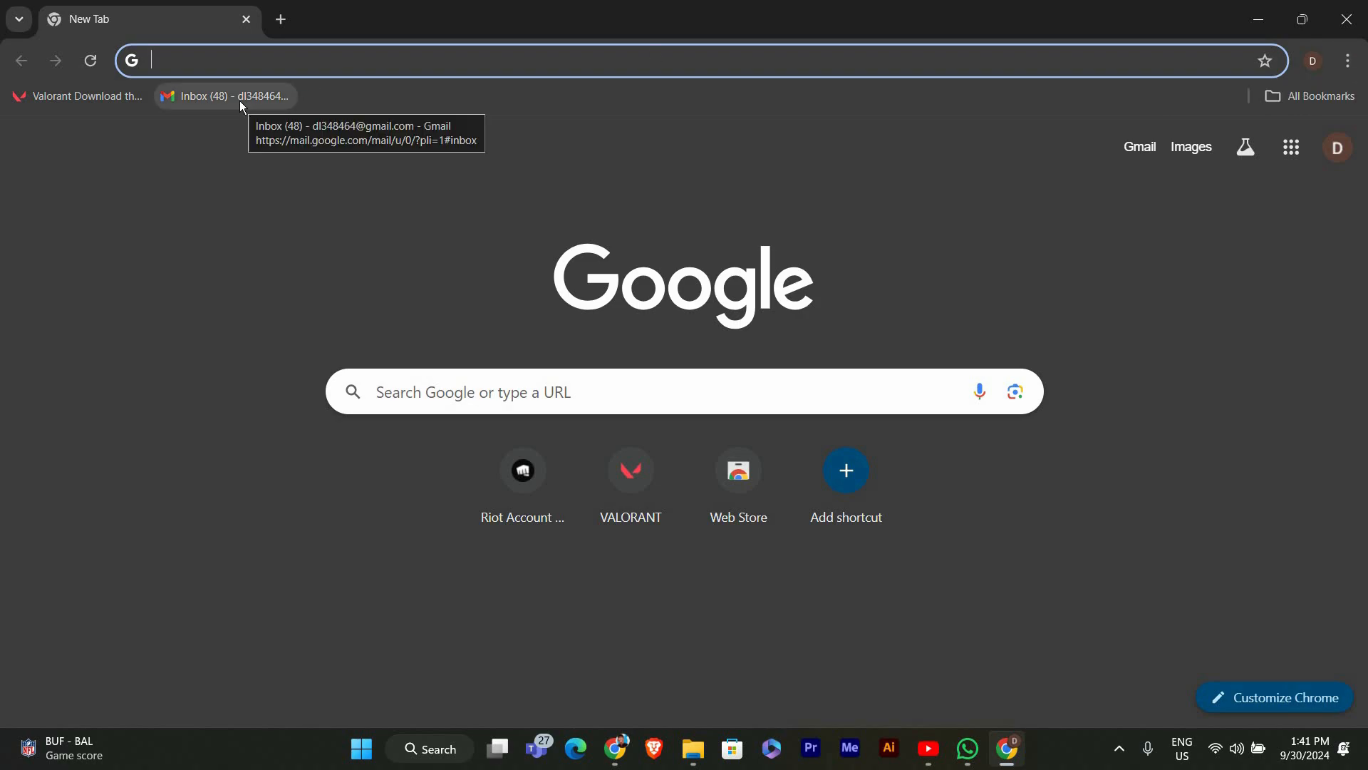
mouse_move(212, 102)
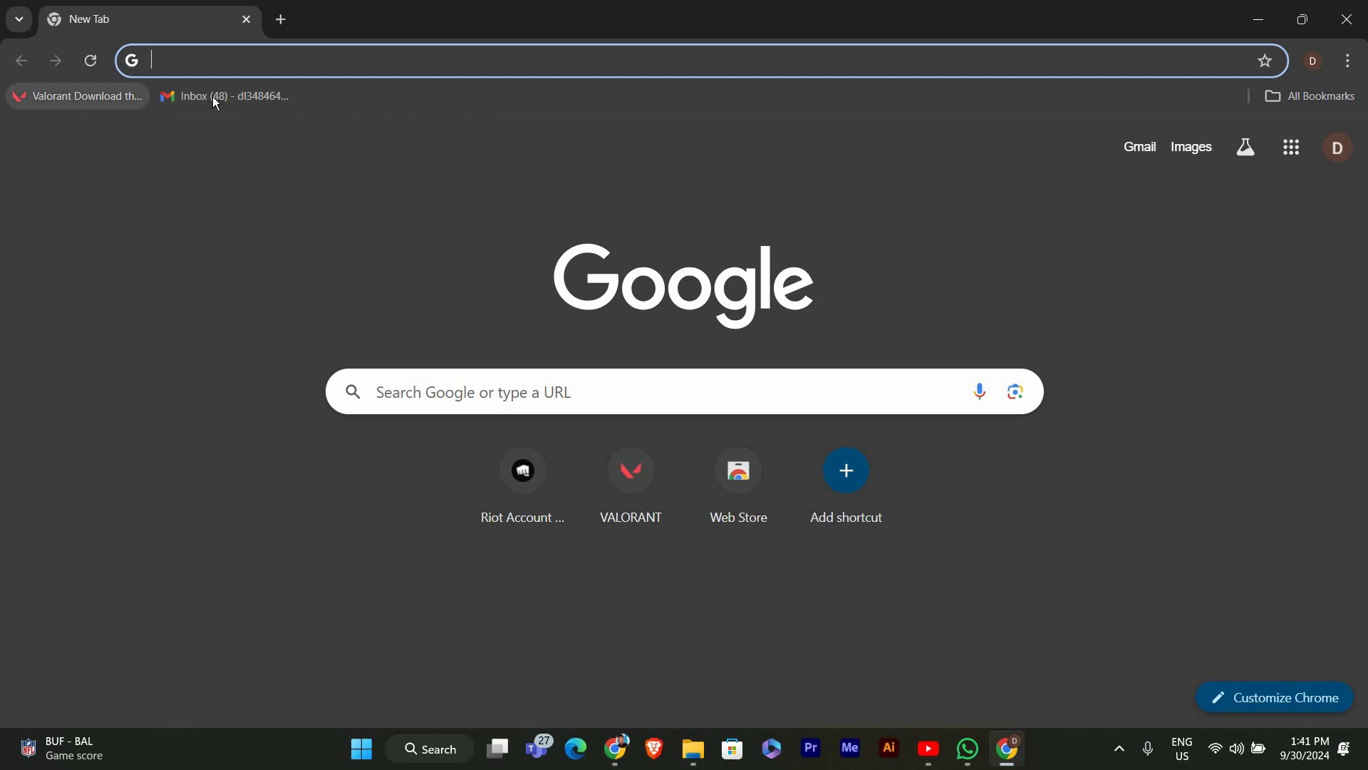
Create a bookmarks-bar folder named 'New folder' via the bookmark's context menu.
right_click(218, 97)
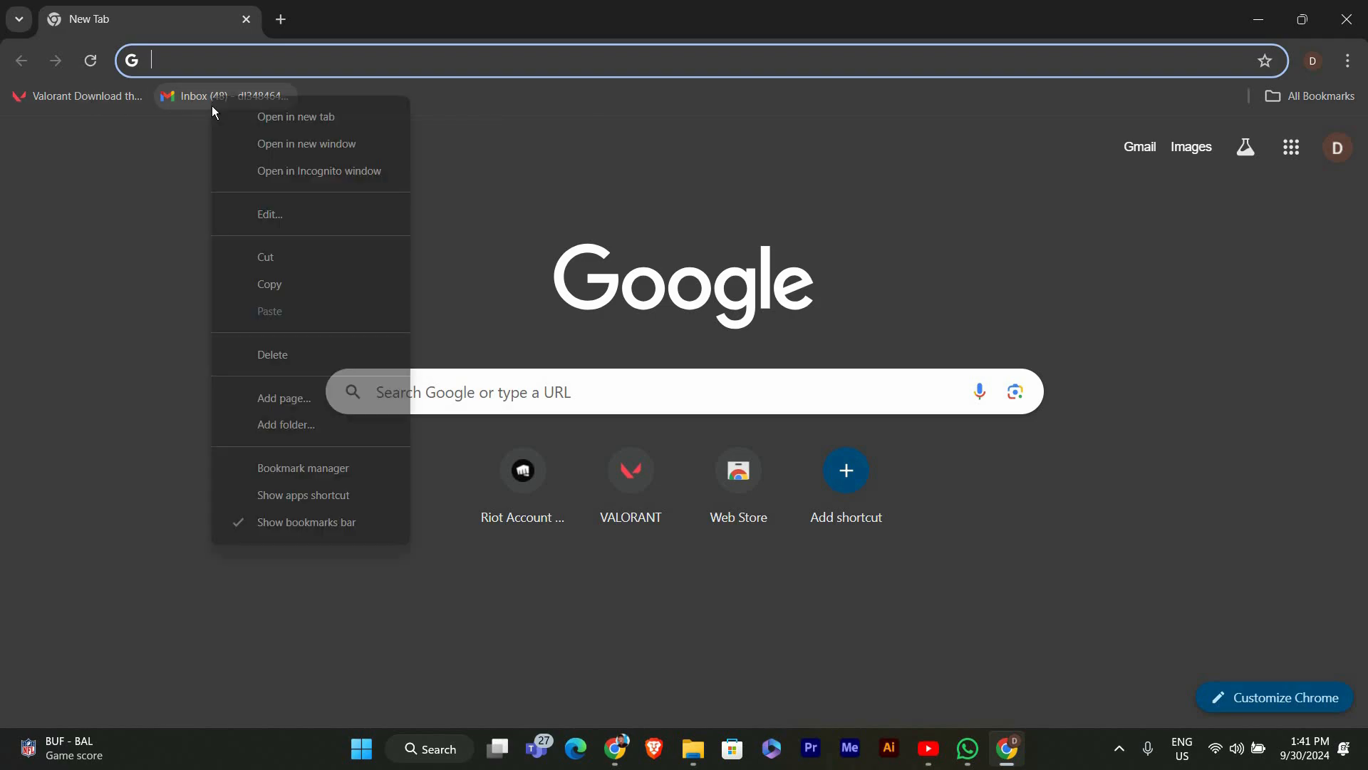
mouse_move(284, 428)
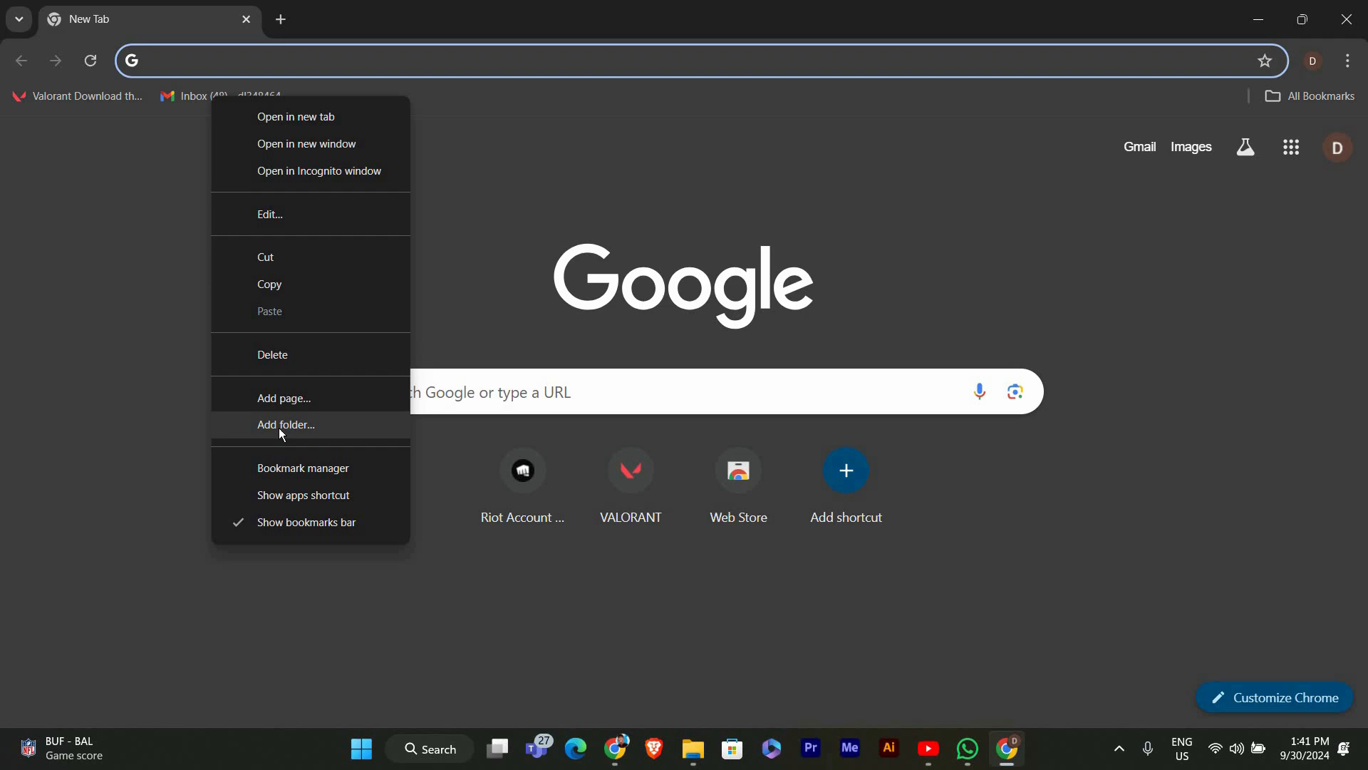
click(284, 426)
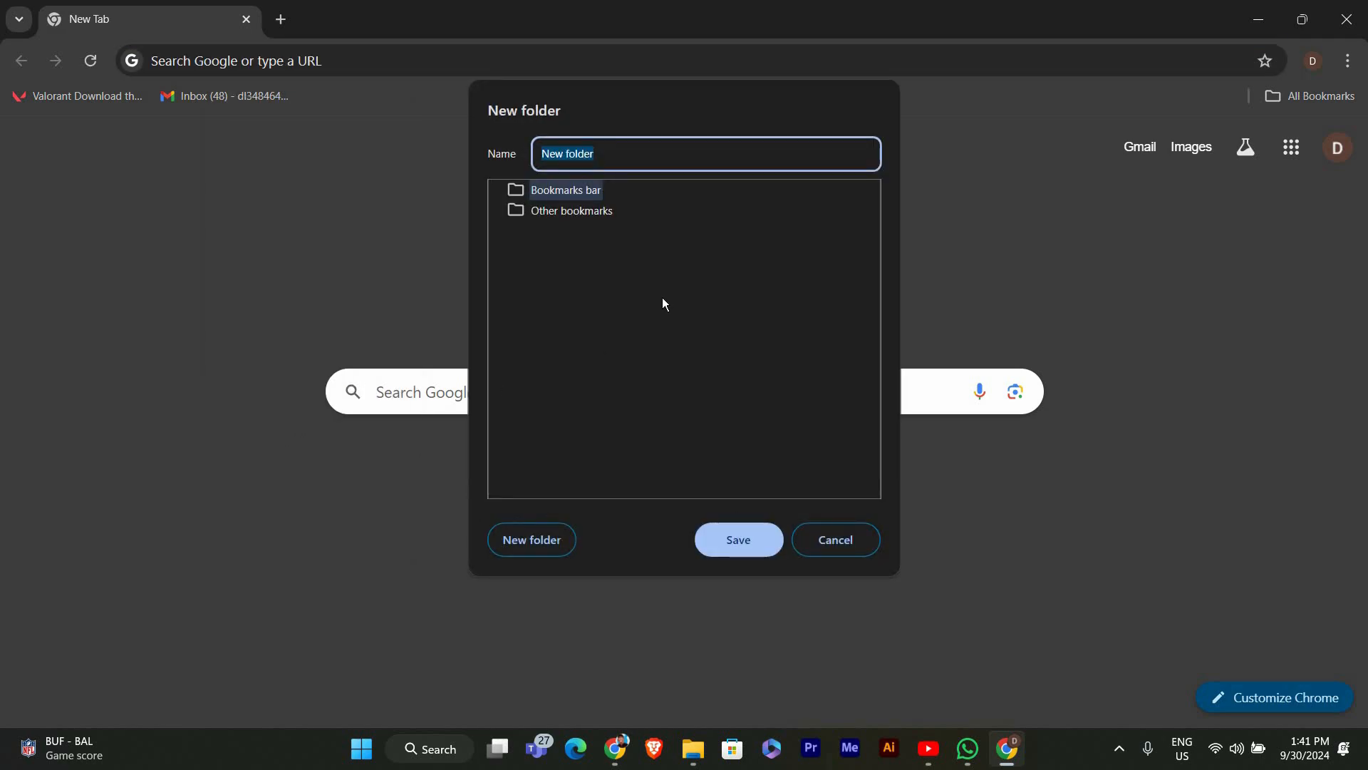
click(736, 540)
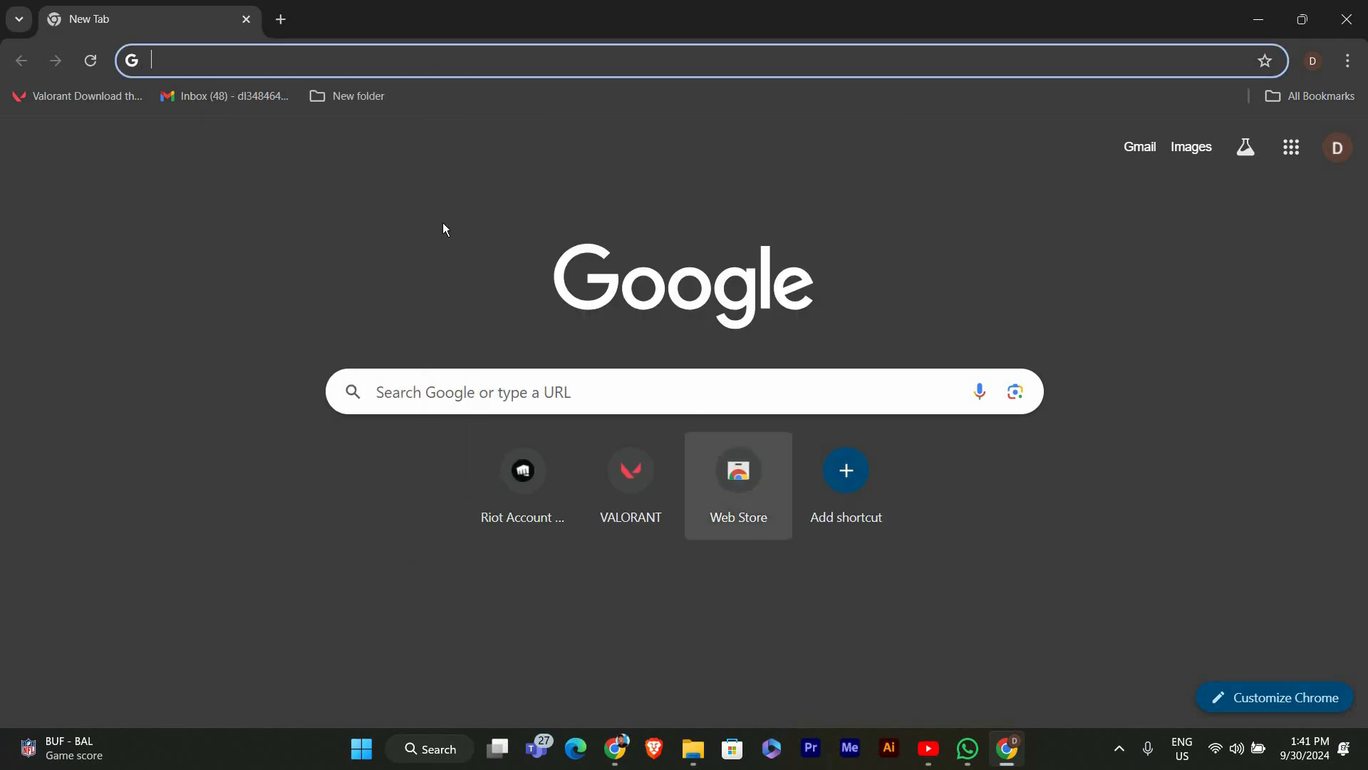